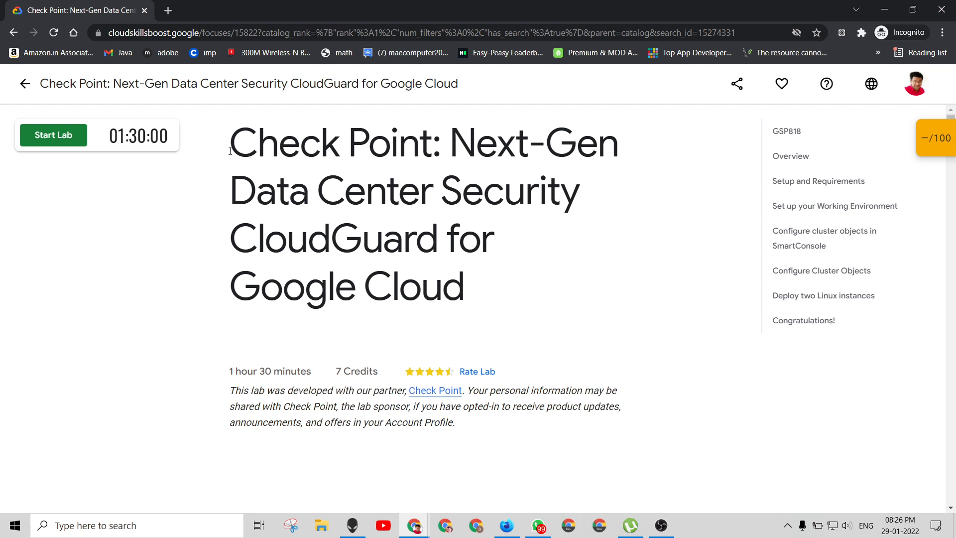
{"action": "mouse_move", "coordinate": [402, 452]}
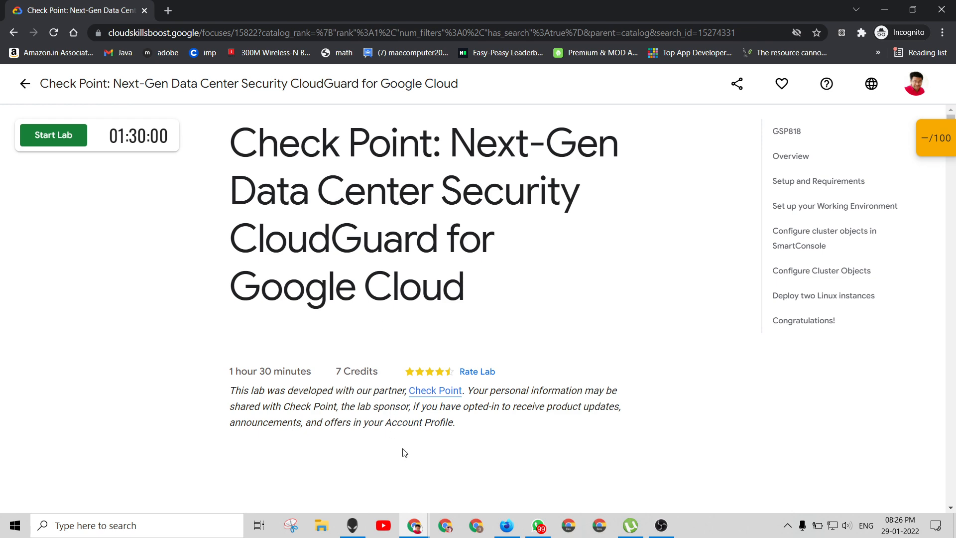
Collapse Gmail's side menu to icons and read the Qwiklabs support reply to its end.
{"action": "scroll", "scroll_direction": "down", "scroll_amount": 3}
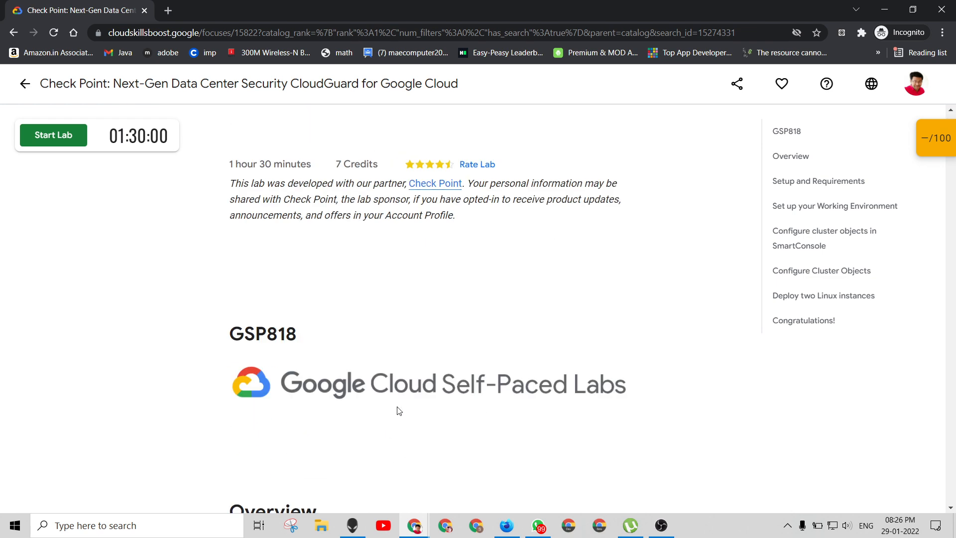
{"action": "scroll", "scroll_direction": "up", "scroll_amount": 3}
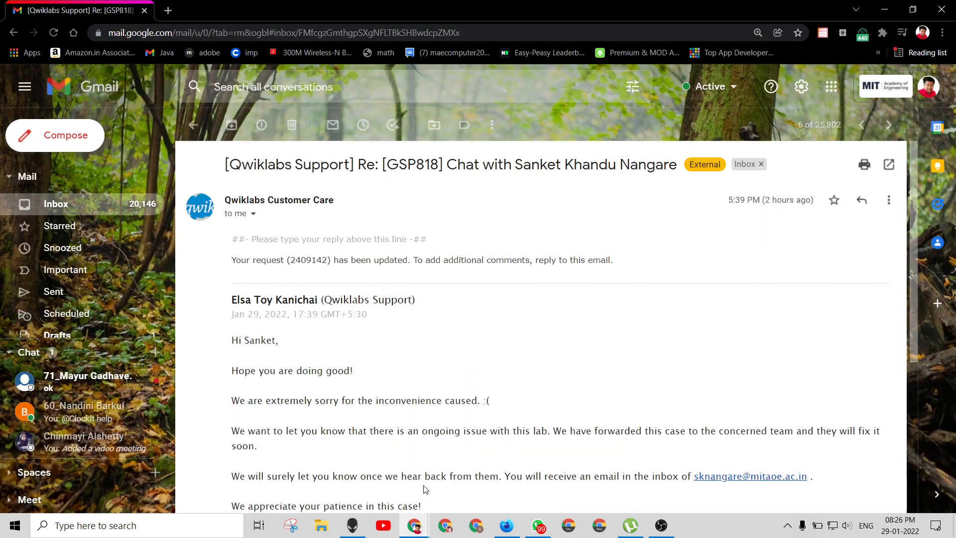
{"action": "scroll", "scroll_direction": "down", "scroll_amount": 3}
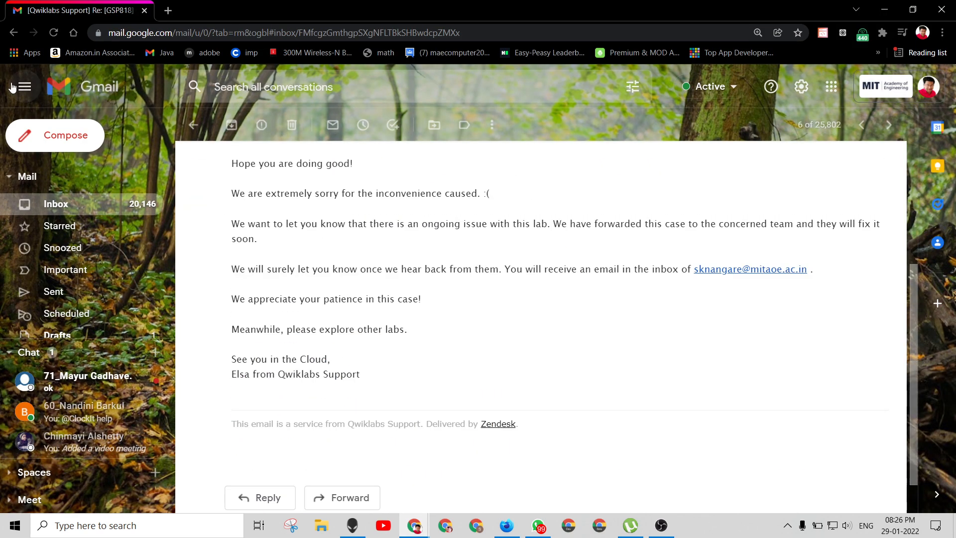
{"action": "left_click", "coordinate": [24, 87]}
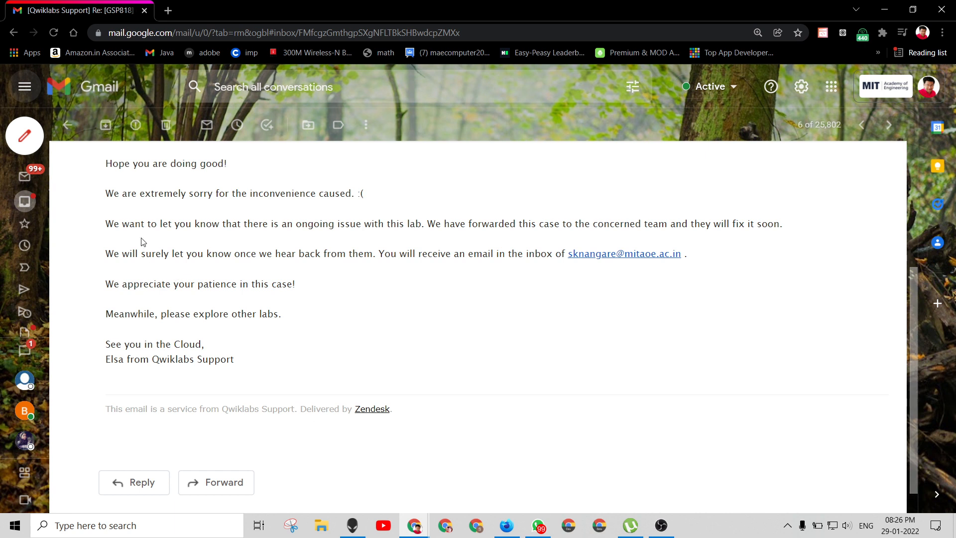
{"action": "mouse_move", "coordinate": [121, 177]}
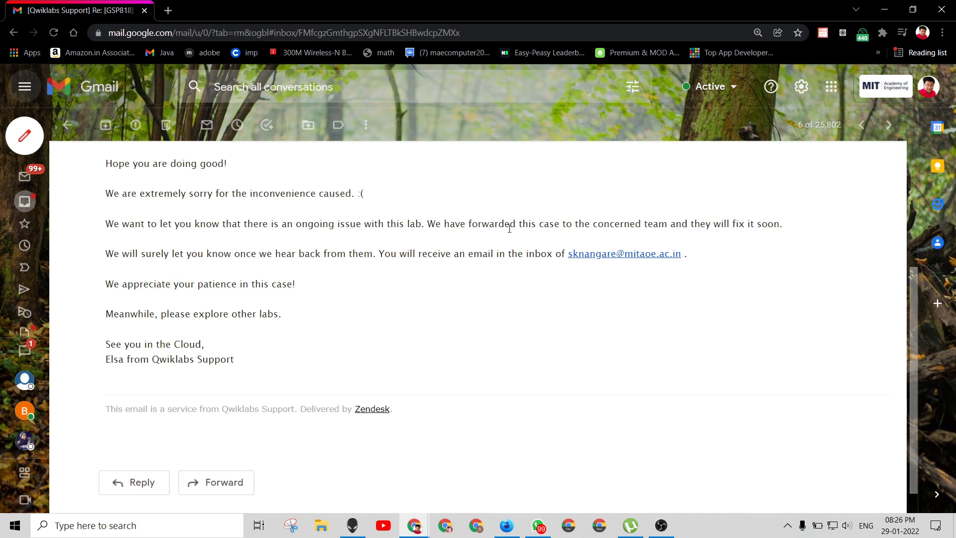
{"action": "mouse_move", "coordinate": [259, 247]}
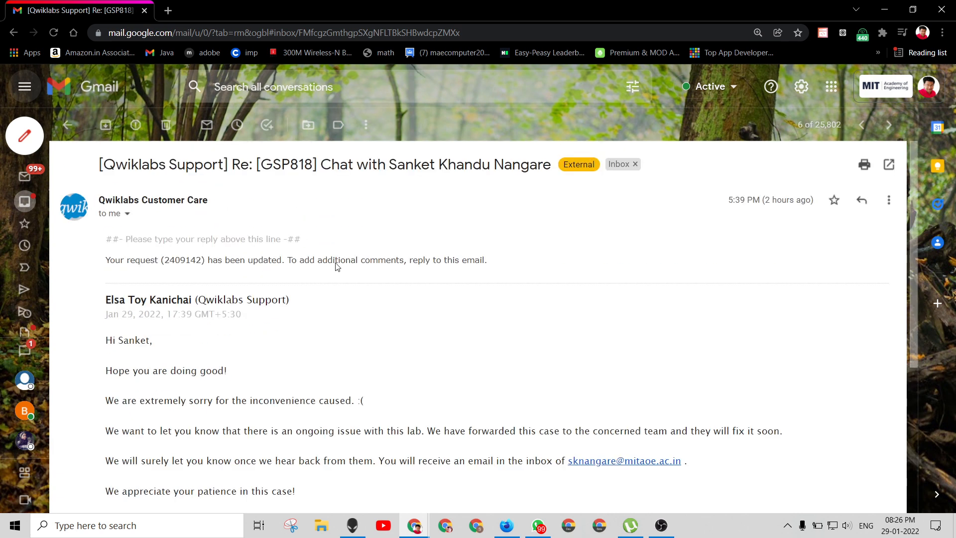
{"action": "scroll", "scroll_direction": "down", "scroll_amount": 3}
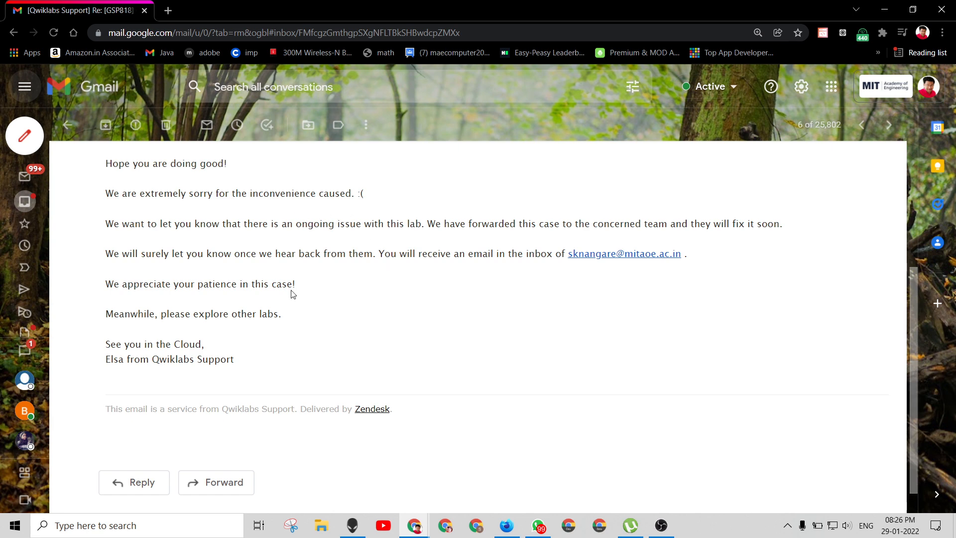
{"action": "mouse_move", "coordinate": [452, 475]}
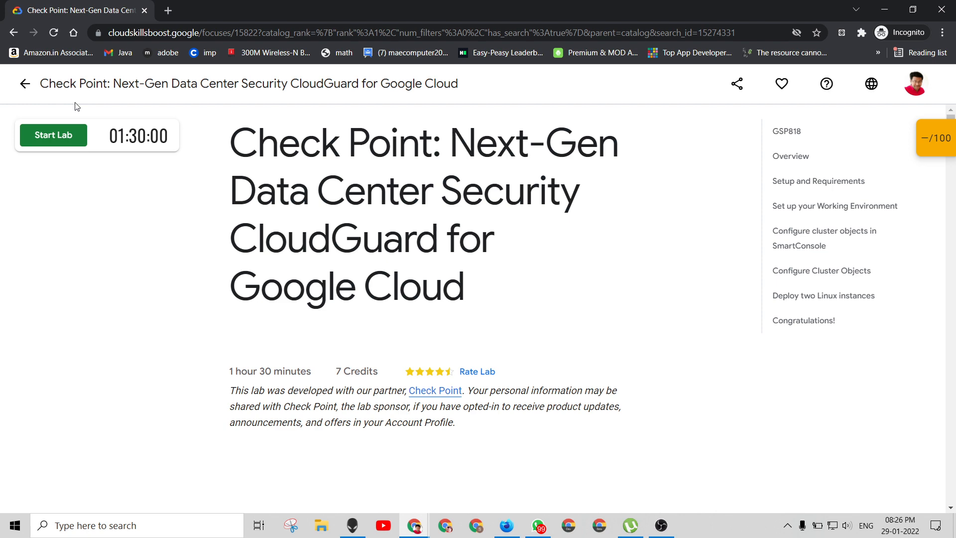
Start the CloudGuard lab and pass the reCAPTCHA image challenge with the car pictures.
{"action": "left_click", "coordinate": [52, 134]}
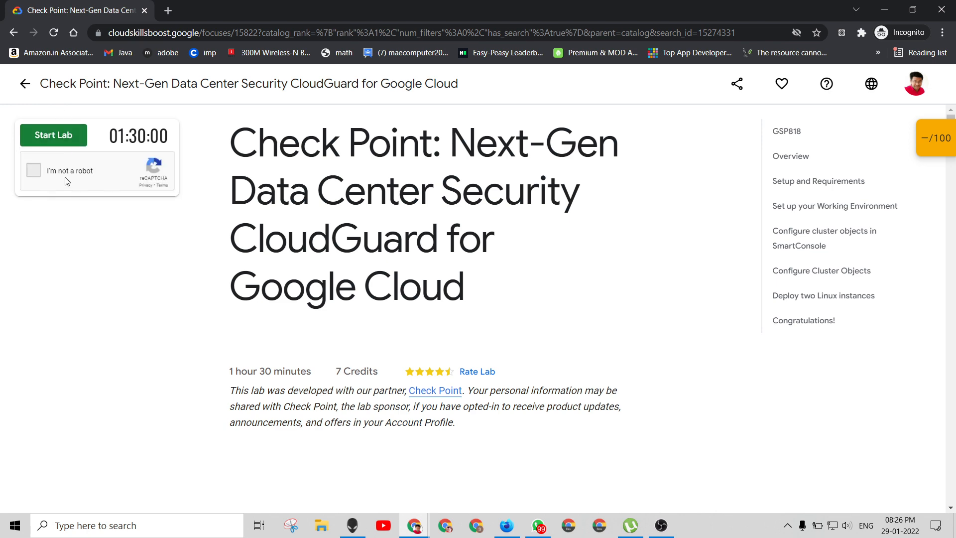
{"action": "left_click", "coordinate": [33, 170]}
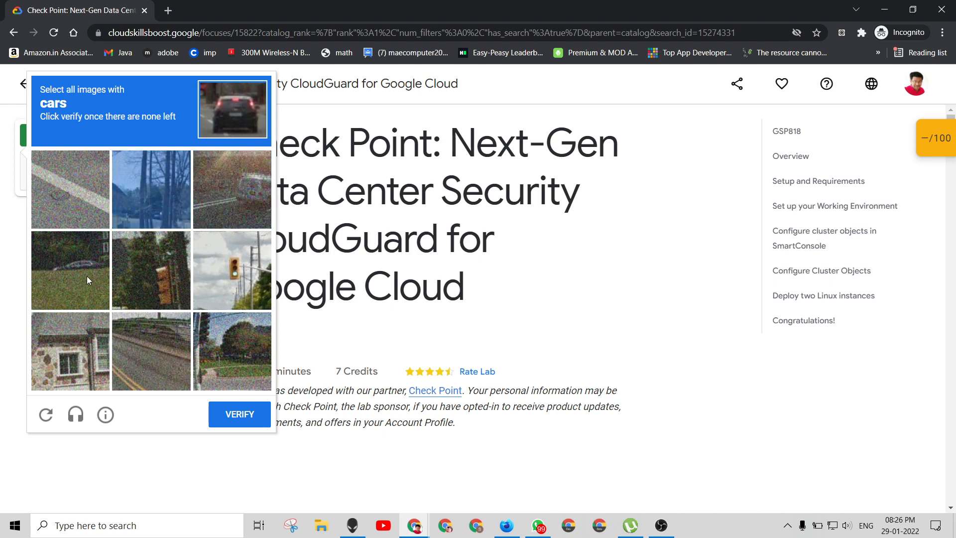
{"action": "left_click", "coordinate": [233, 188]}
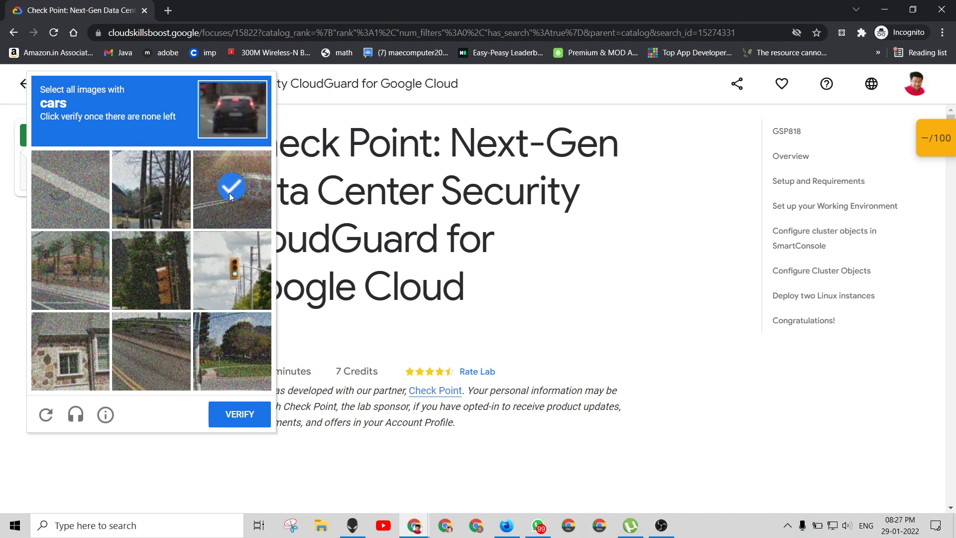
{"action": "left_click", "coordinate": [232, 189]}
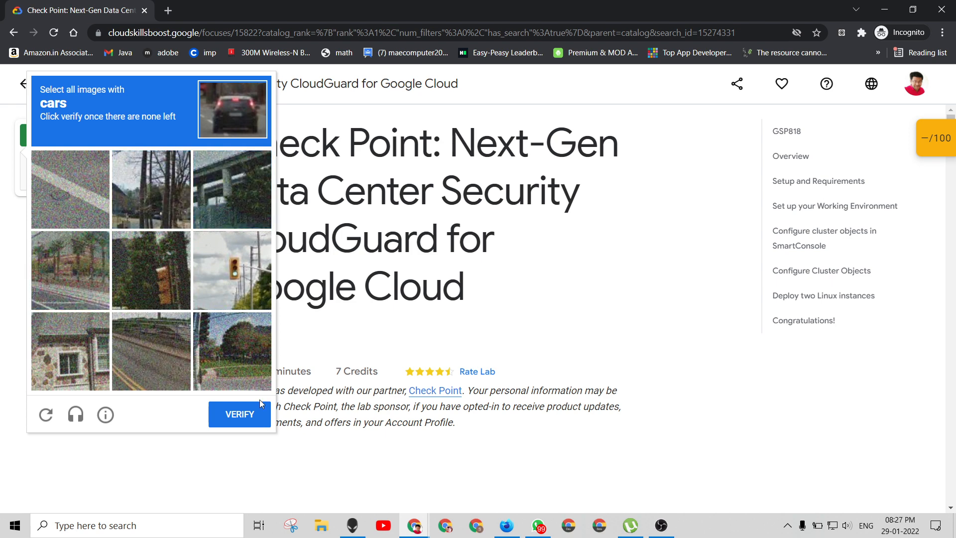
{"action": "left_click", "coordinate": [240, 414]}
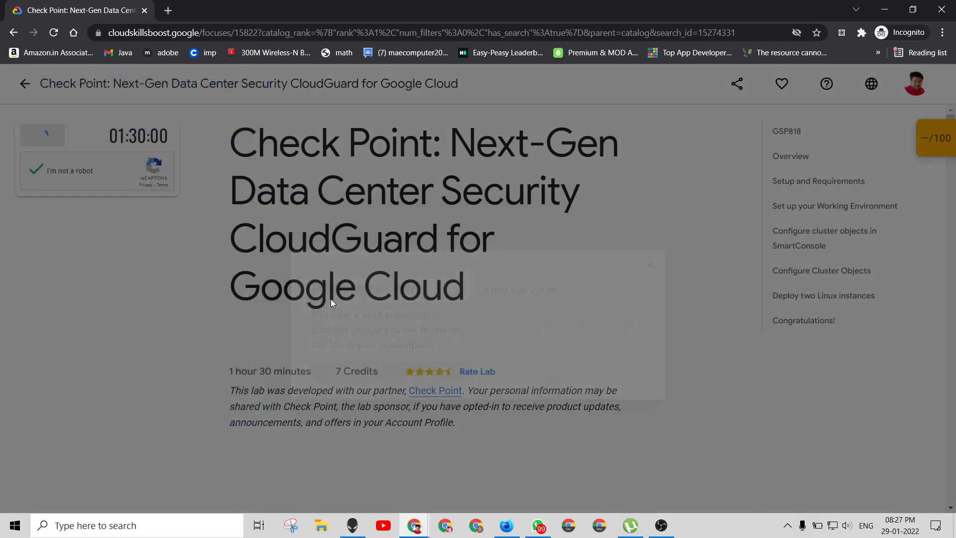
Copy the temporary lab password and launch the Google Cloud console for the lab.
{"action": "scroll", "scroll_direction": "down", "scroll_amount": 3}
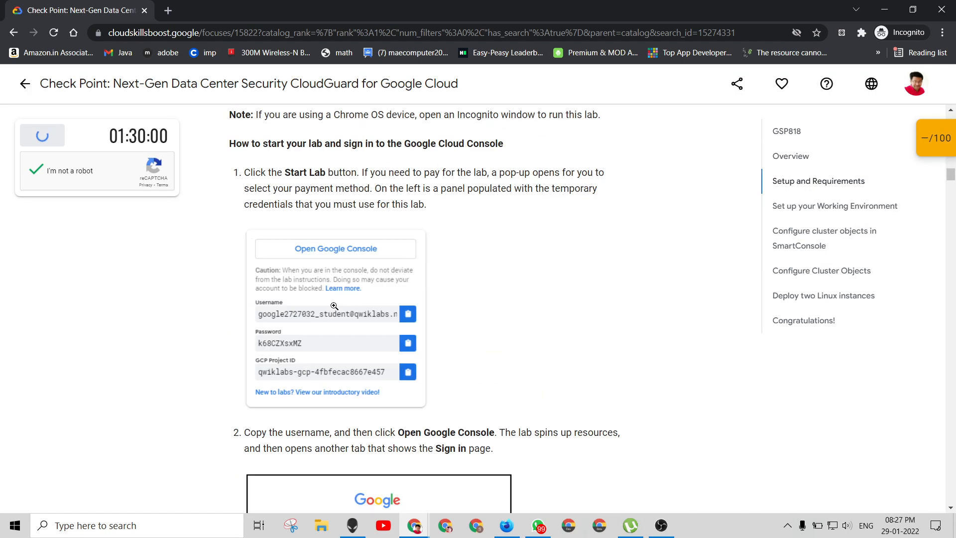
{"action": "scroll", "scroll_direction": "down", "scroll_amount": 3}
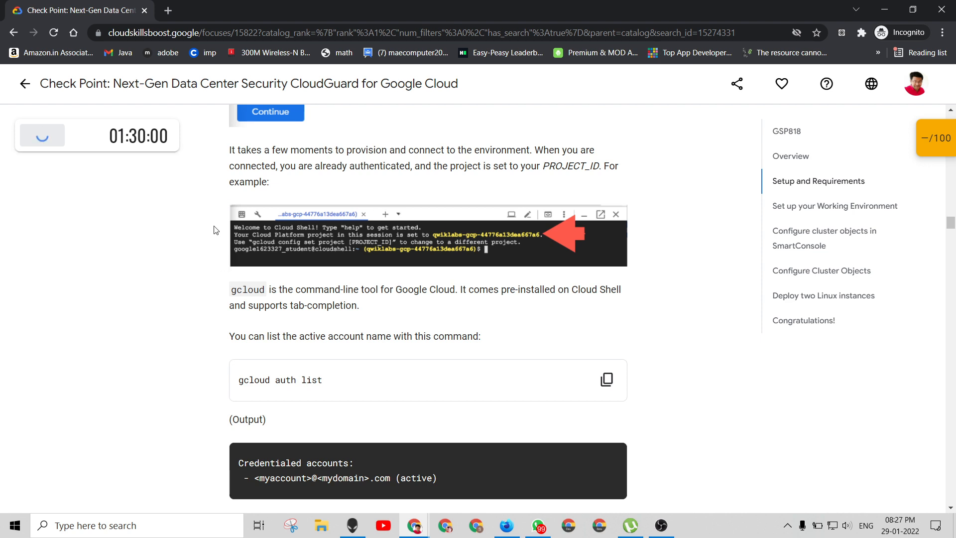
{"action": "left_click", "coordinate": [159, 320]}
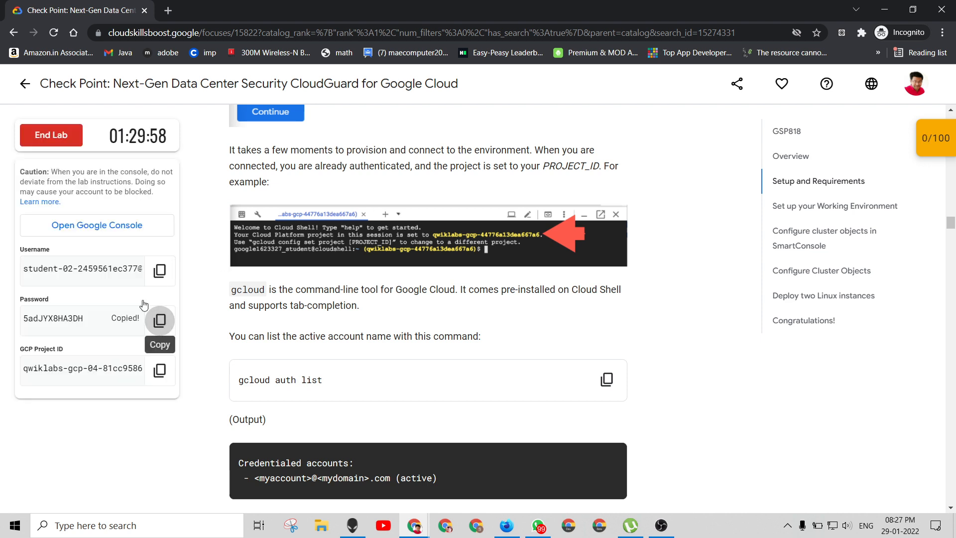
{"action": "left_click", "coordinate": [97, 225]}
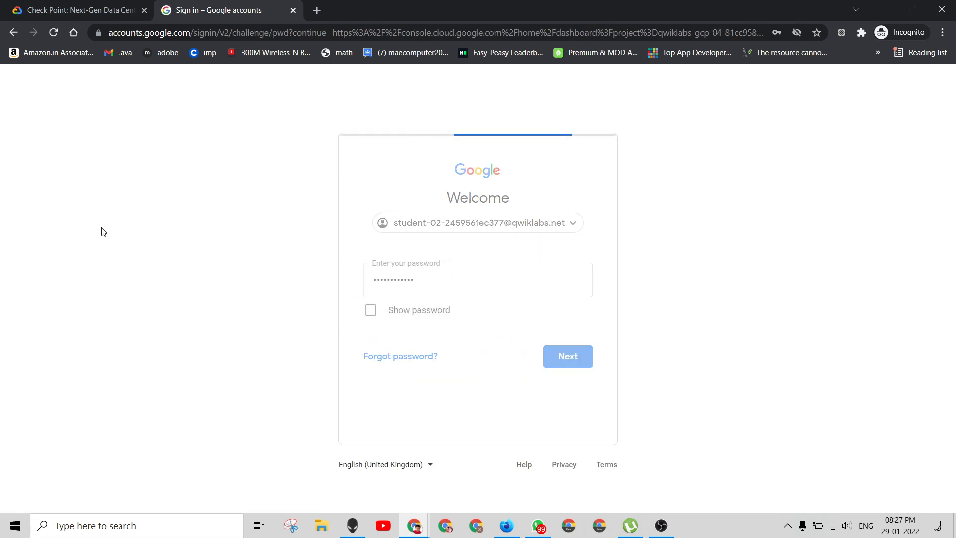
Sign in with the lab account to reach the Cloud Console dashboard, then return to the lab instructions.
{"action": "left_click", "coordinate": [566, 357]}
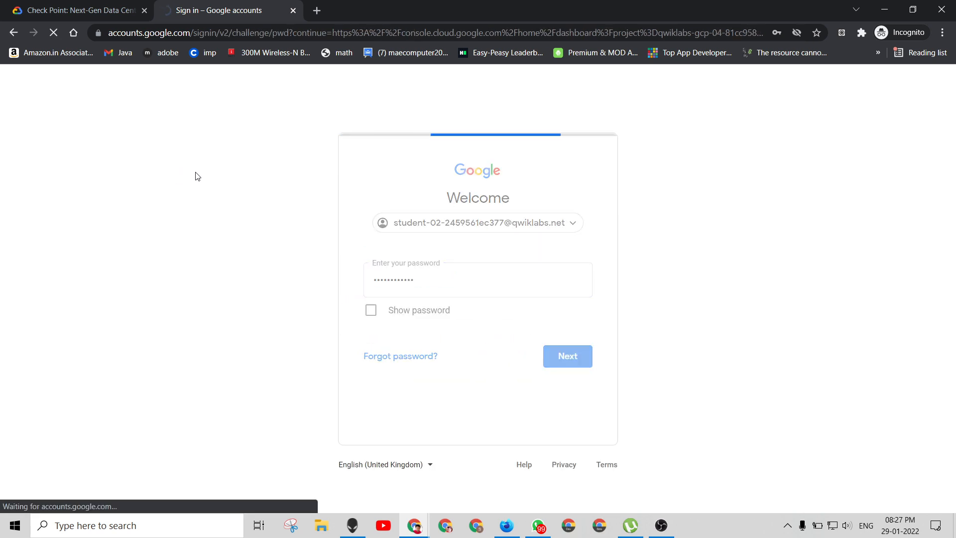
{"action": "left_click", "coordinate": [567, 356]}
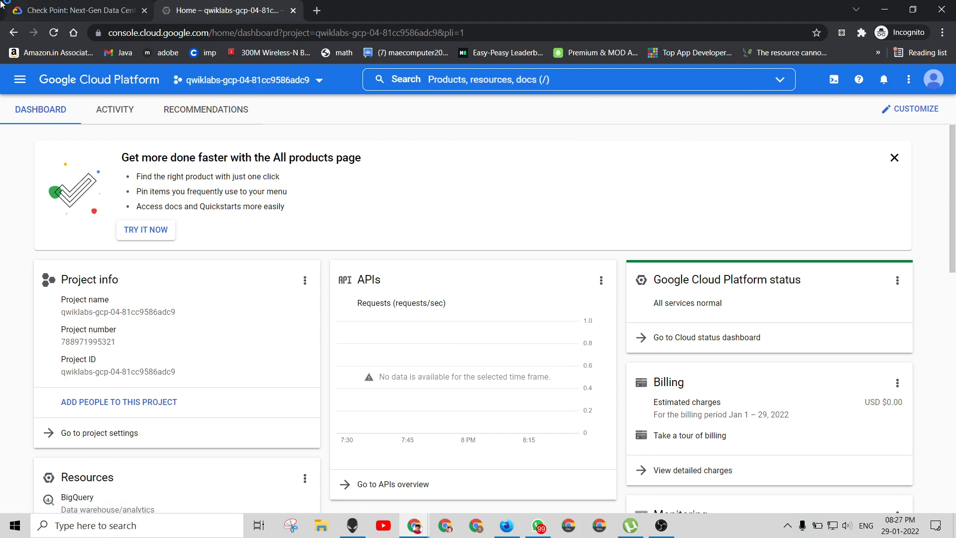
{"action": "left_click", "coordinate": [72, 10]}
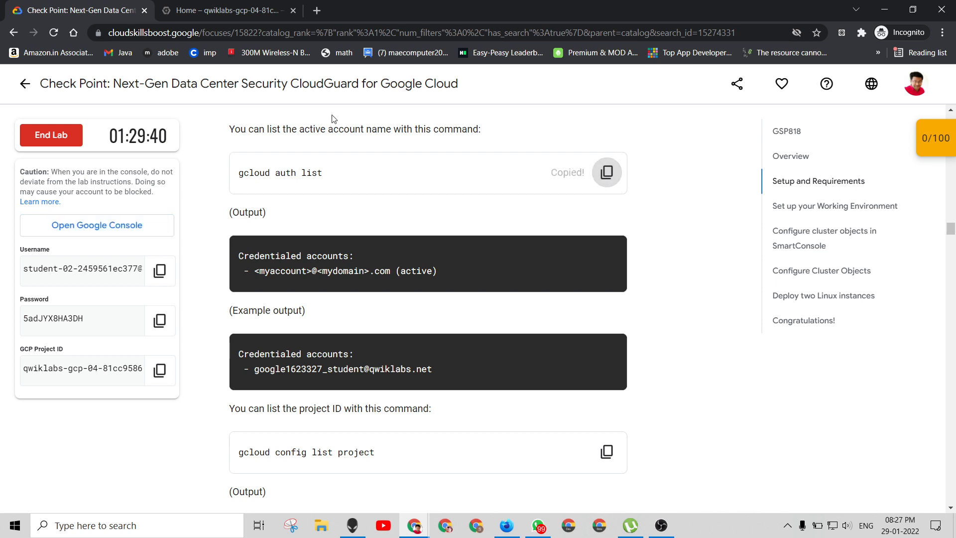
Start a Cloud Shell session and copy the lab's VPC and firewall setup commands.
{"action": "left_click", "coordinate": [226, 10]}
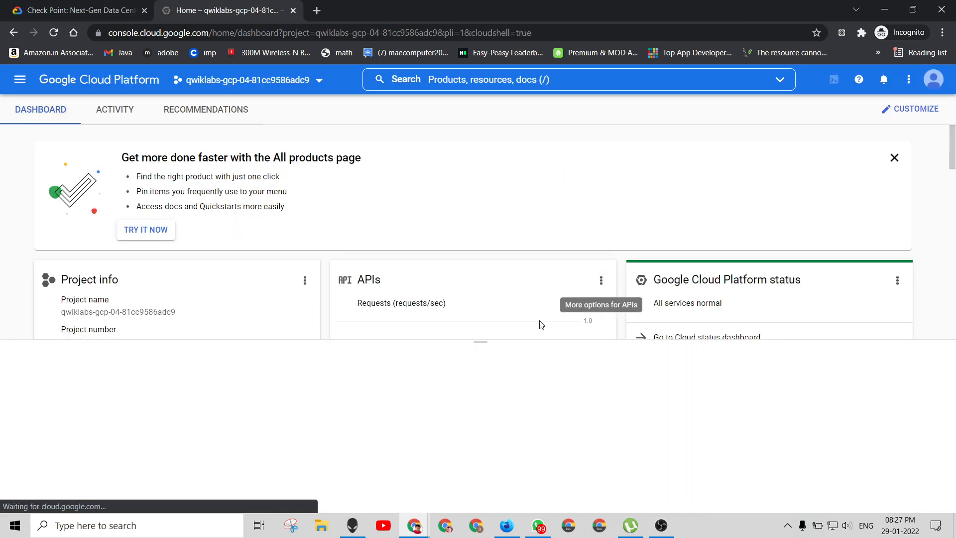
{"action": "left_click", "coordinate": [834, 80]}
{"action": "type", "text": "gcloud auth list"}
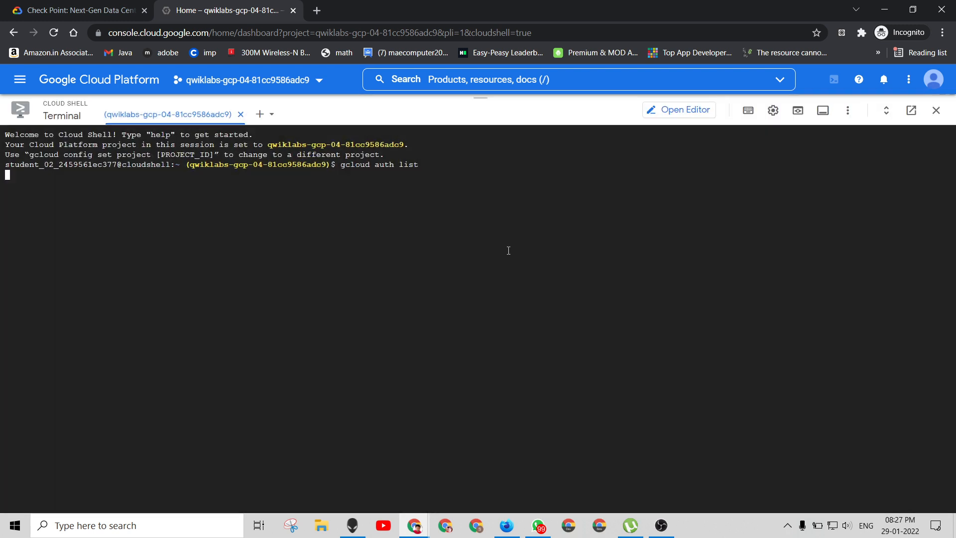
{"action": "left_click", "coordinate": [77, 10]}
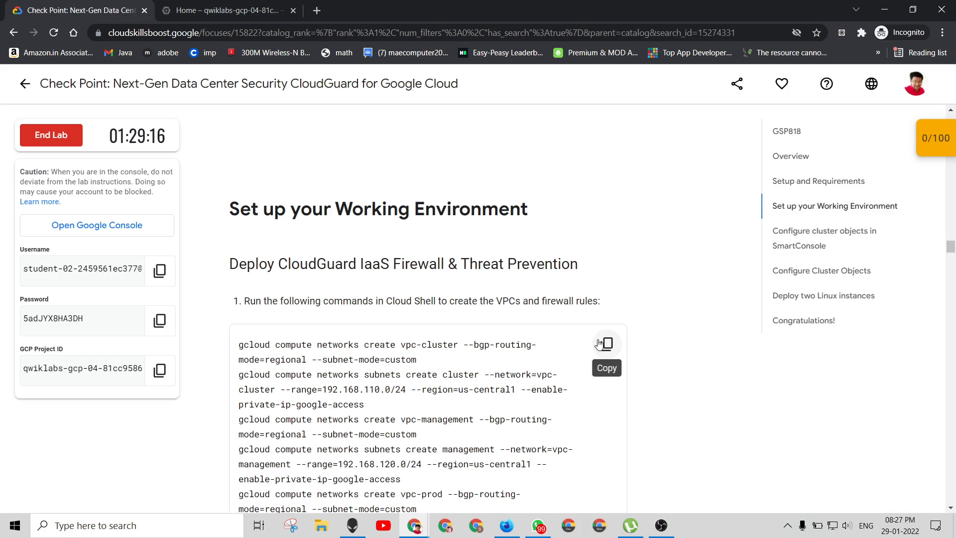
{"action": "left_click", "coordinate": [604, 344]}
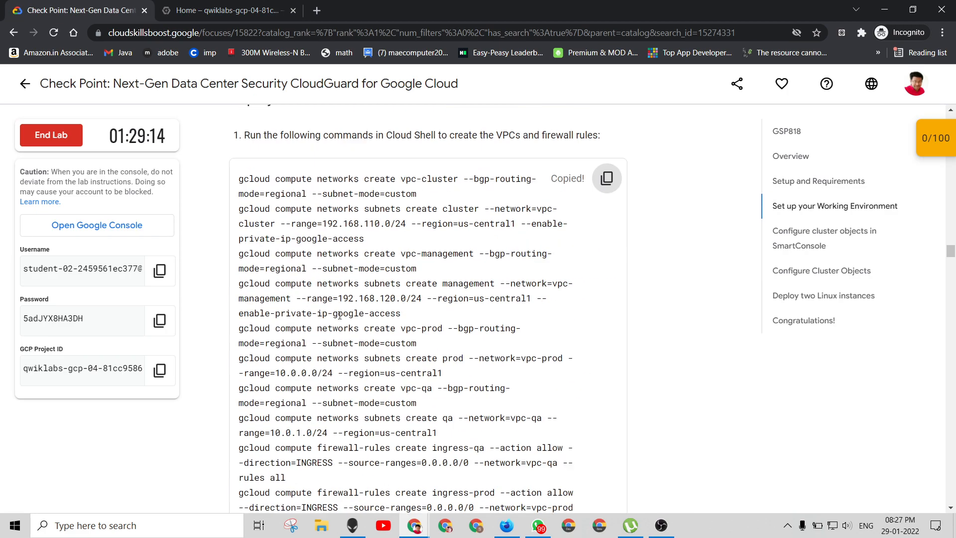
Run 'gcloud compute networks create vpc-cluster --bgp-routing-mode=regional' in Cloud Shell and select the Check Point CloudGuard search phrase.
{"action": "left_click", "coordinate": [226, 10]}
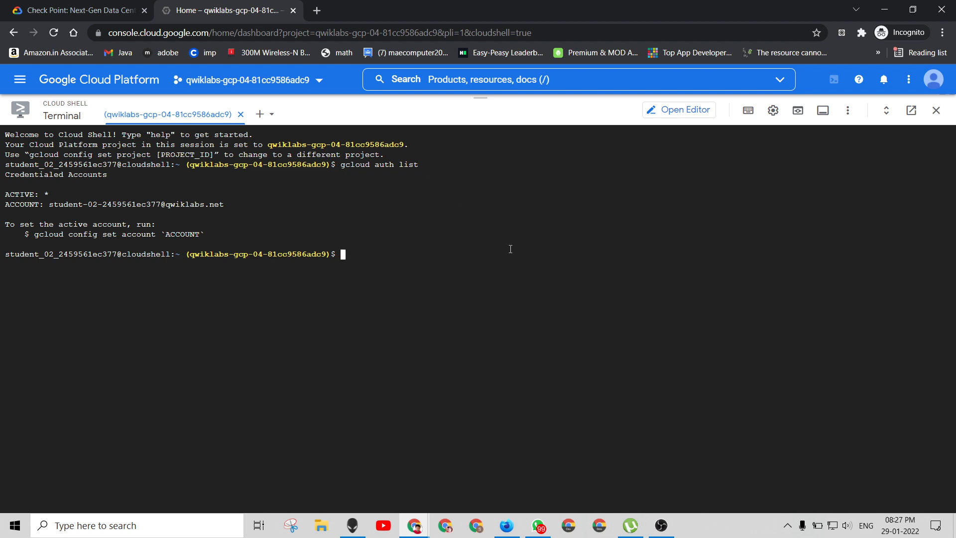
{"action": "type", "text": "gcloud compute networks create vpc-cluster --bgp-routing-mode=regional --subnet-mode=custom"}
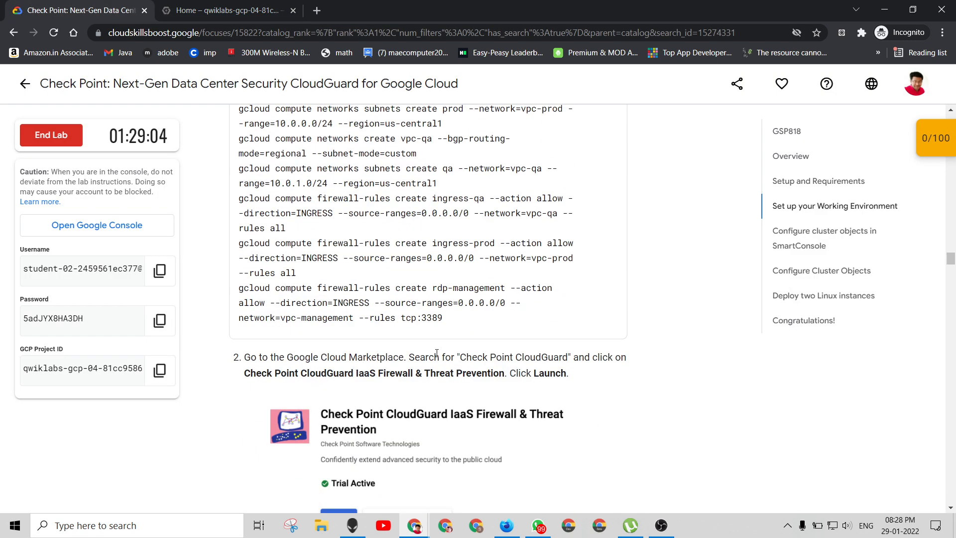
{"action": "left_click_drag", "start_coordinate": [460, 357], "coordinate": [567, 357]}
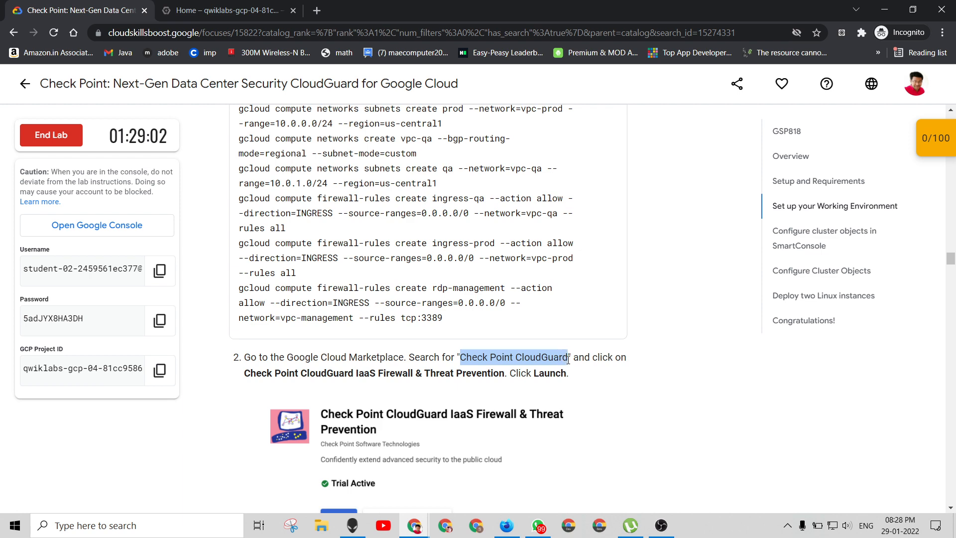
{"action": "mouse_move", "coordinate": [493, 316]}
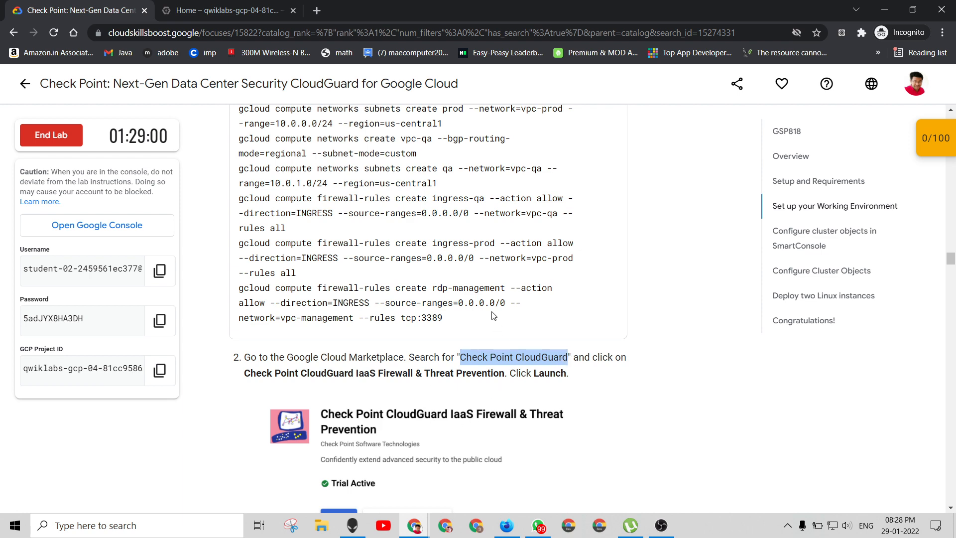
{"action": "left_click", "coordinate": [227, 10]}
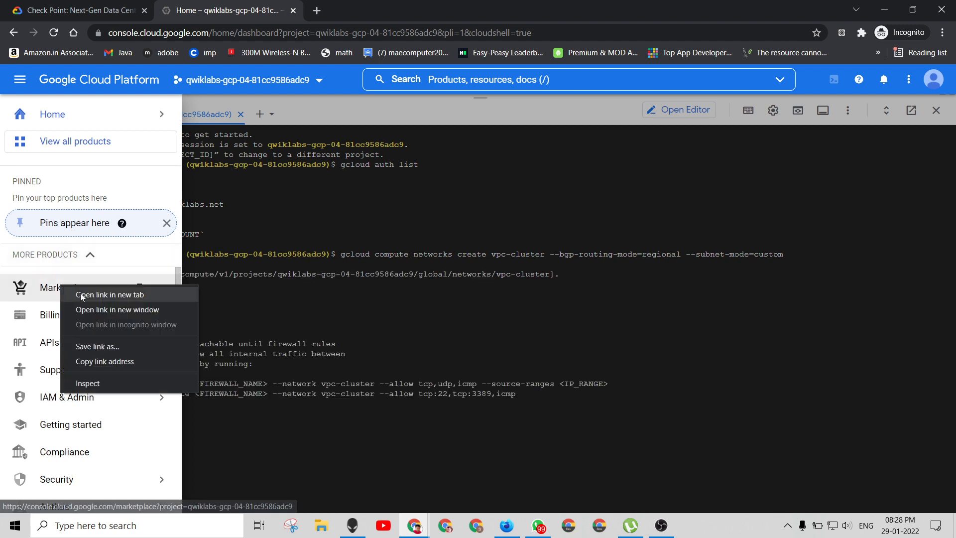
Search Marketplace for Check Point CloudGuard in a new tab and look through the nine results.
{"action": "left_click", "coordinate": [110, 295]}
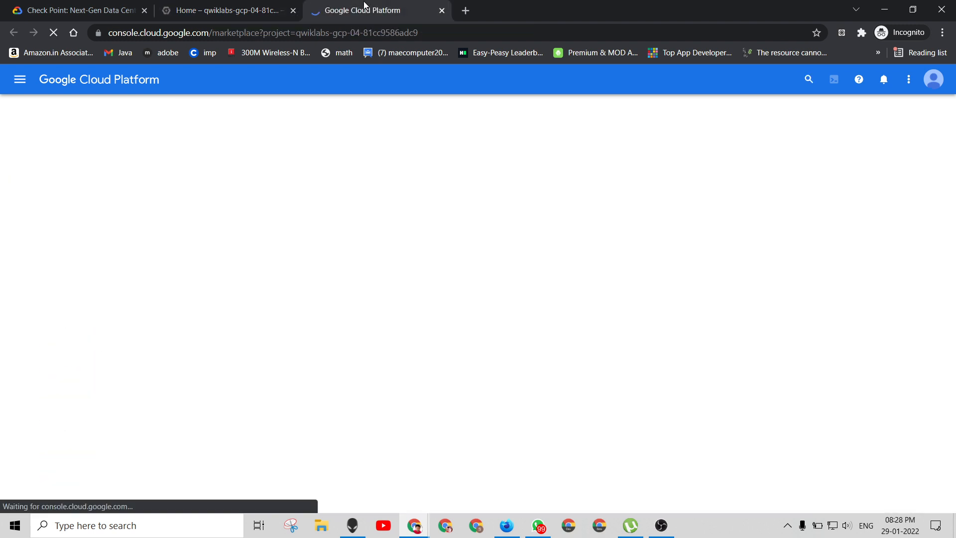
{"action": "left_click", "coordinate": [73, 10]}
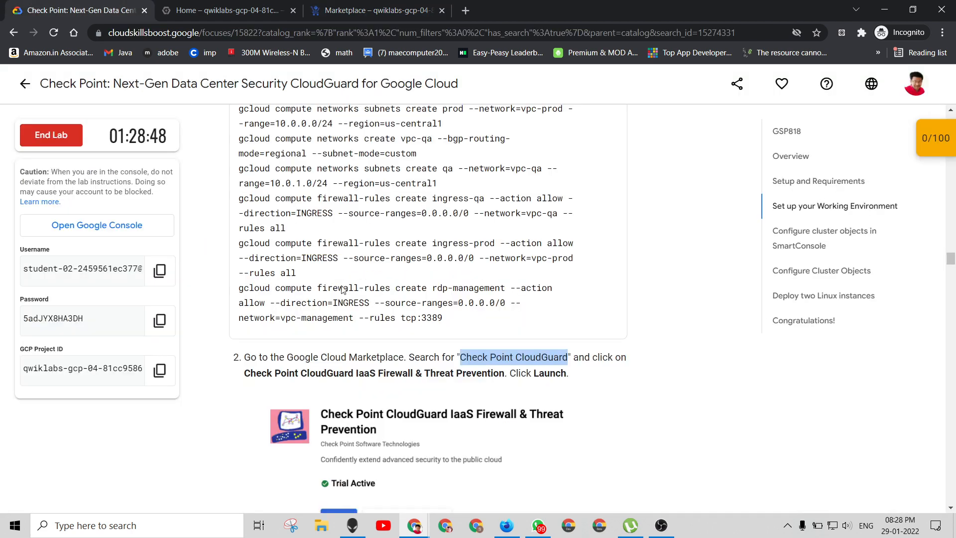
{"action": "mouse_move", "coordinate": [320, 386]}
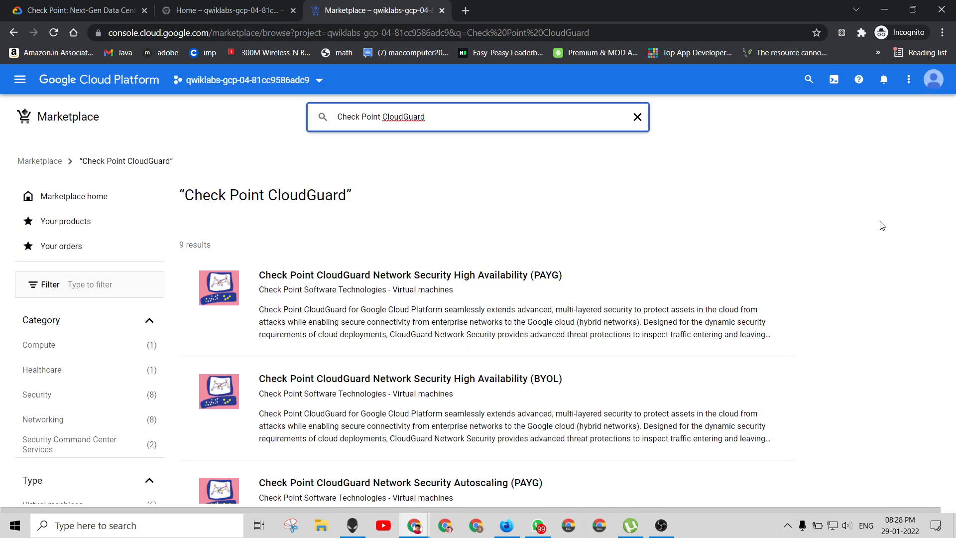
{"action": "scroll", "scroll_direction": "down", "scroll_amount": 3}
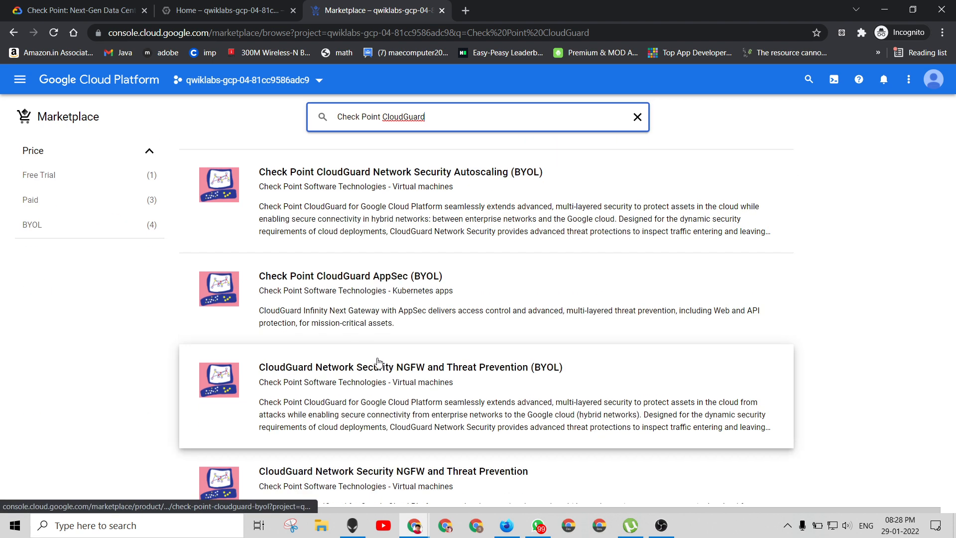
{"action": "scroll", "scroll_direction": "down", "scroll_amount": 3}
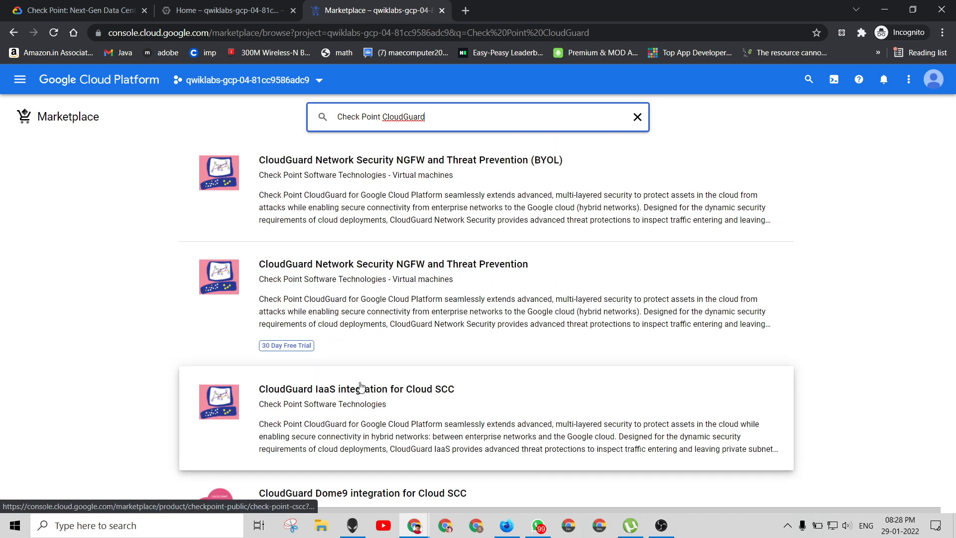
{"action": "key", "text": "Enter"}
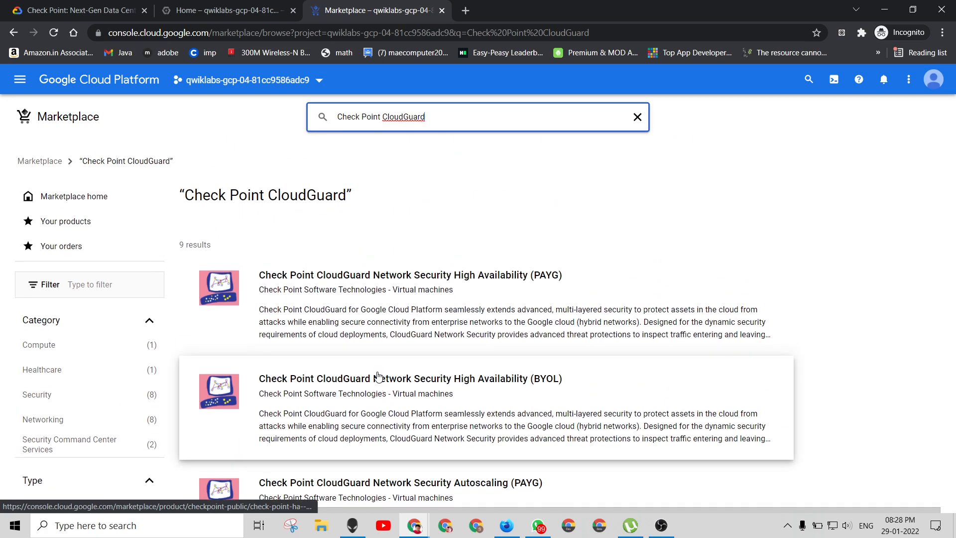
Cancel the running vpc-management network command in Cloud Shell with Ctrl+C and return to the lab instructions.
{"action": "left_click", "coordinate": [226, 10]}
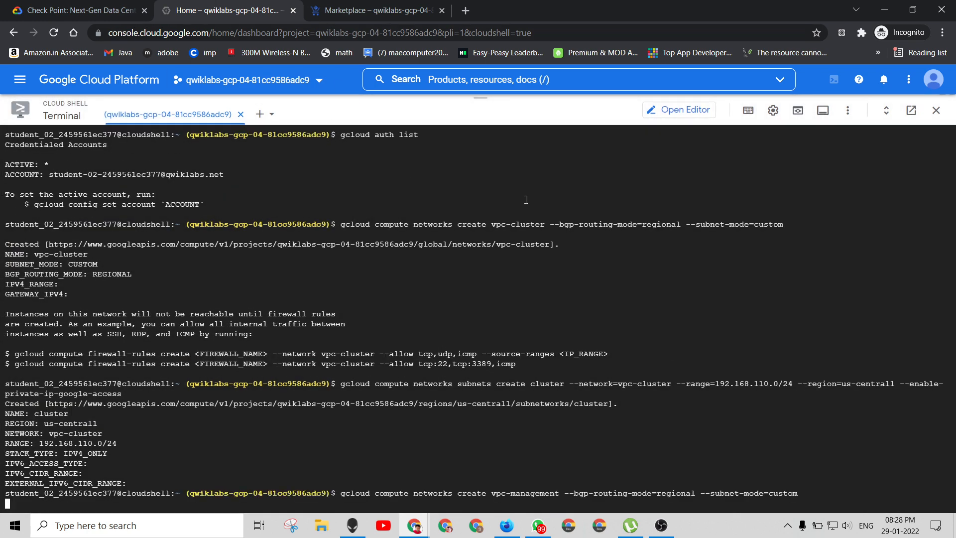
{"action": "key", "text": "ctrl+c"}
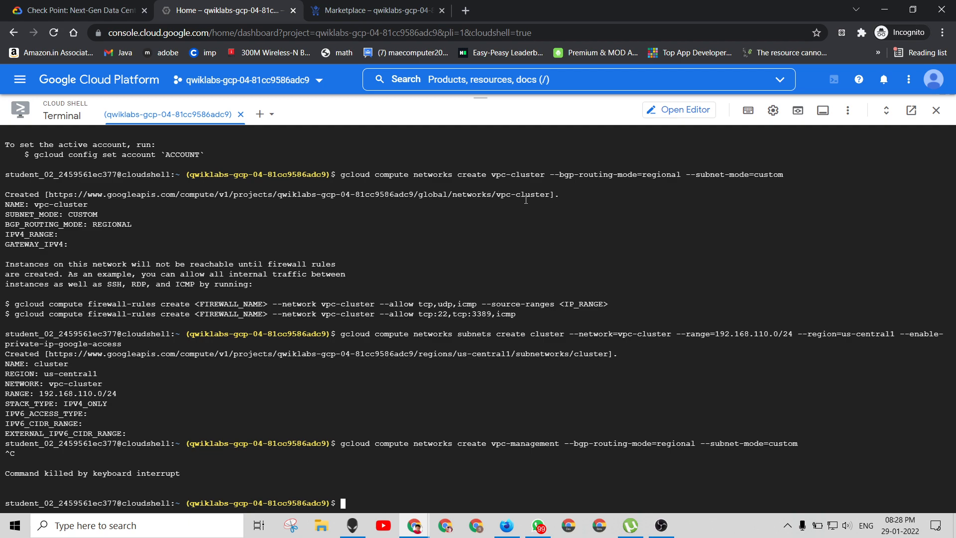
{"action": "left_click", "coordinate": [77, 10]}
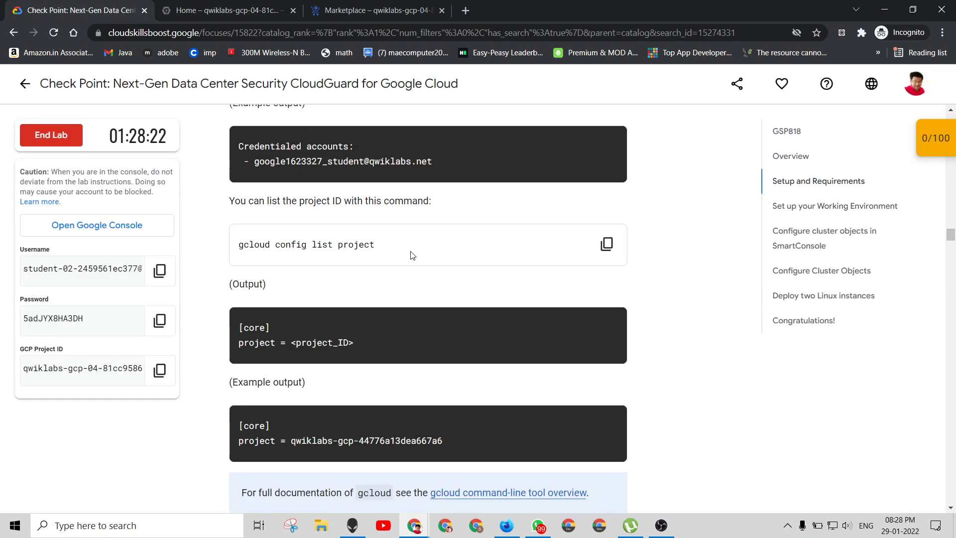
End the CloudGuard lab and confirm, accepting that its work is lost.
{"action": "scroll", "scroll_direction": "up", "scroll_amount": 3}
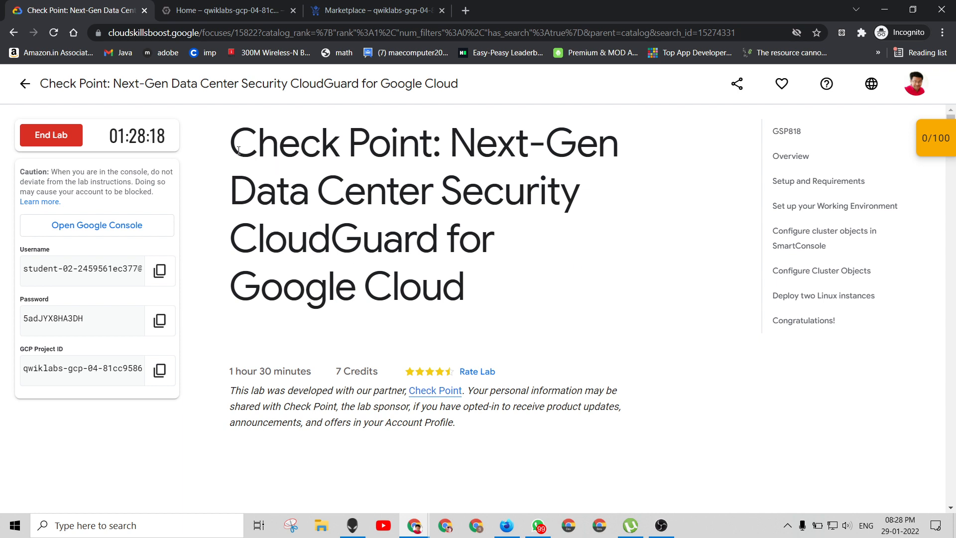
{"action": "mouse_move", "coordinate": [291, 180]}
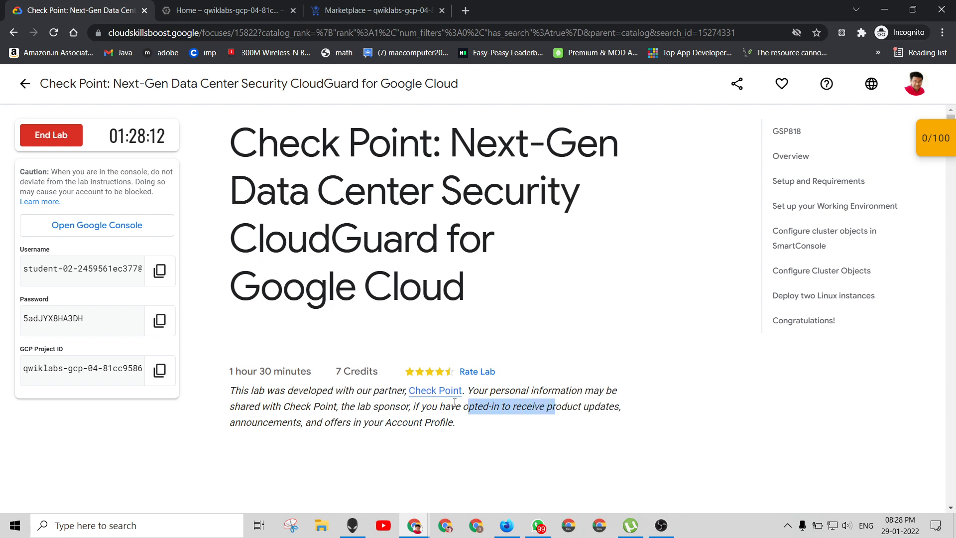
{"action": "left_click", "coordinate": [51, 135]}
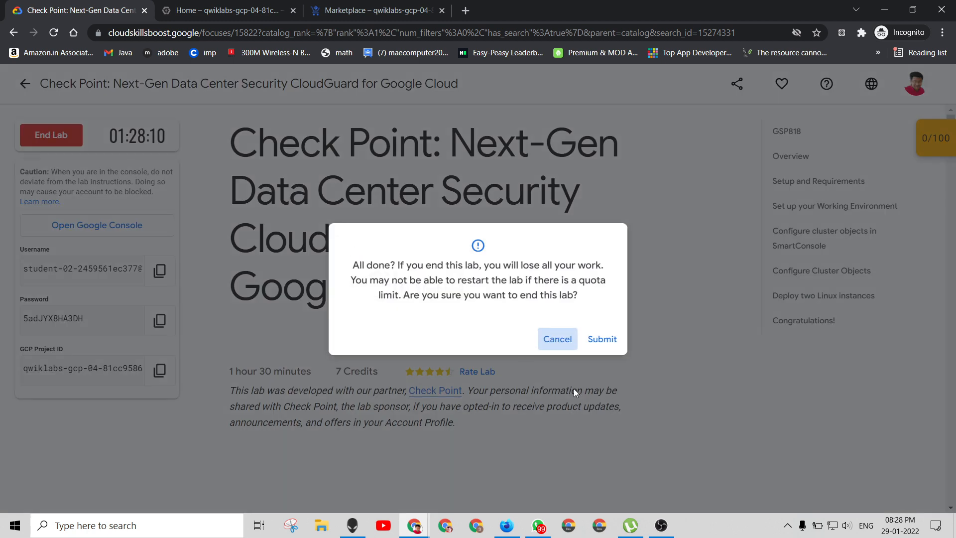
{"action": "left_click", "coordinate": [601, 339]}
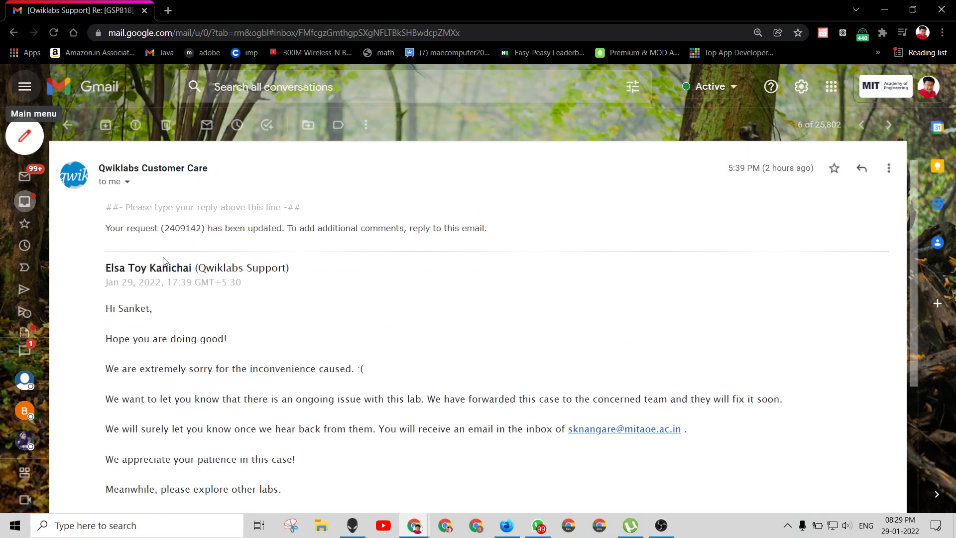
{"action": "scroll", "scroll_direction": "down", "scroll_amount": 3}
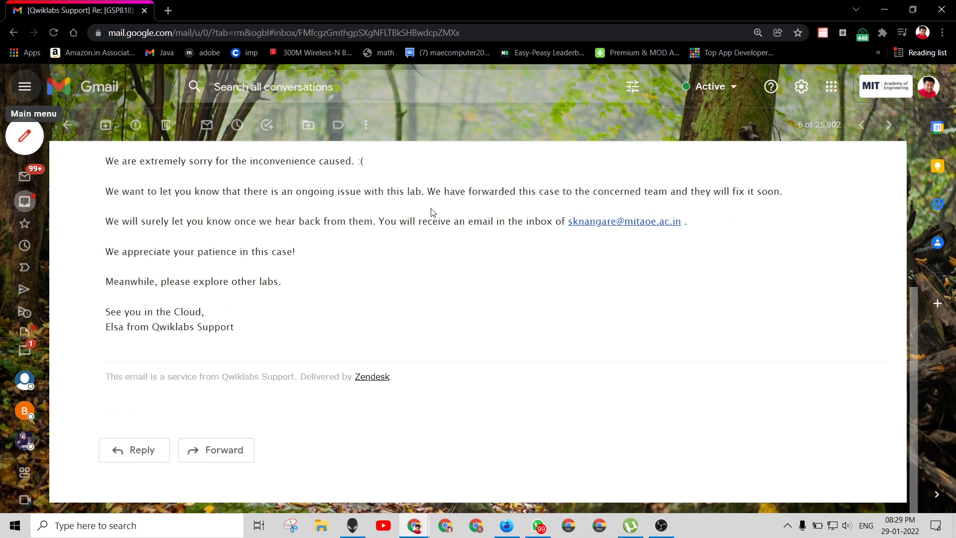
{"action": "mouse_move", "coordinate": [370, 235]}
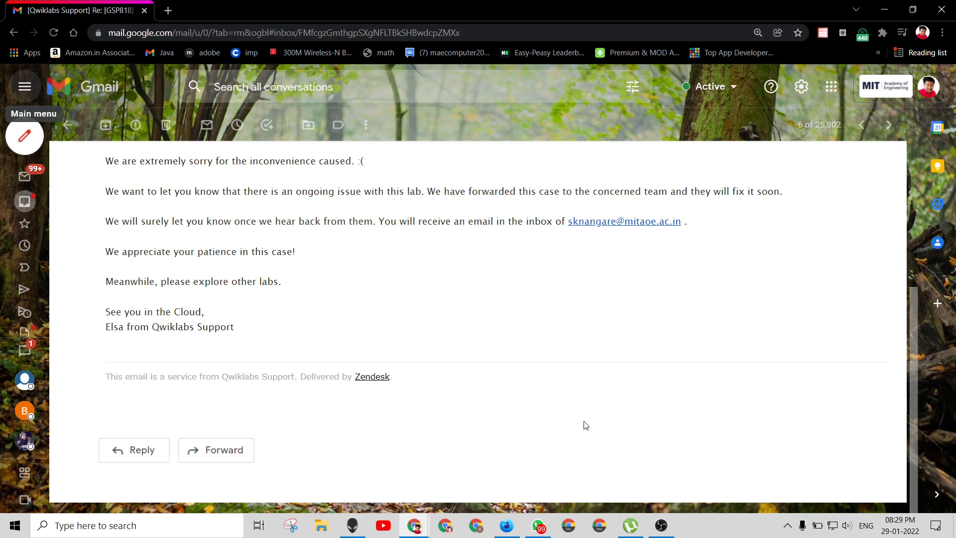
{"action": "mouse_move", "coordinate": [667, 375]}
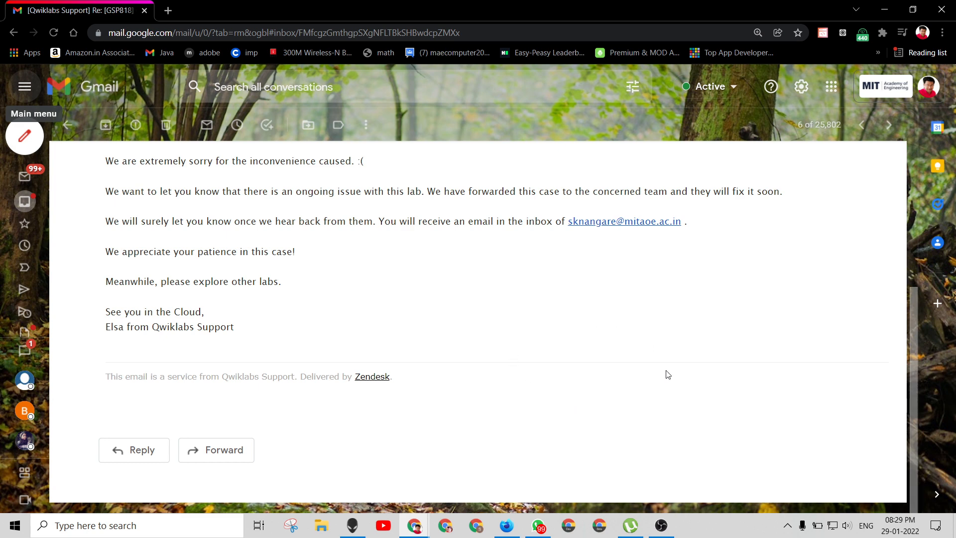